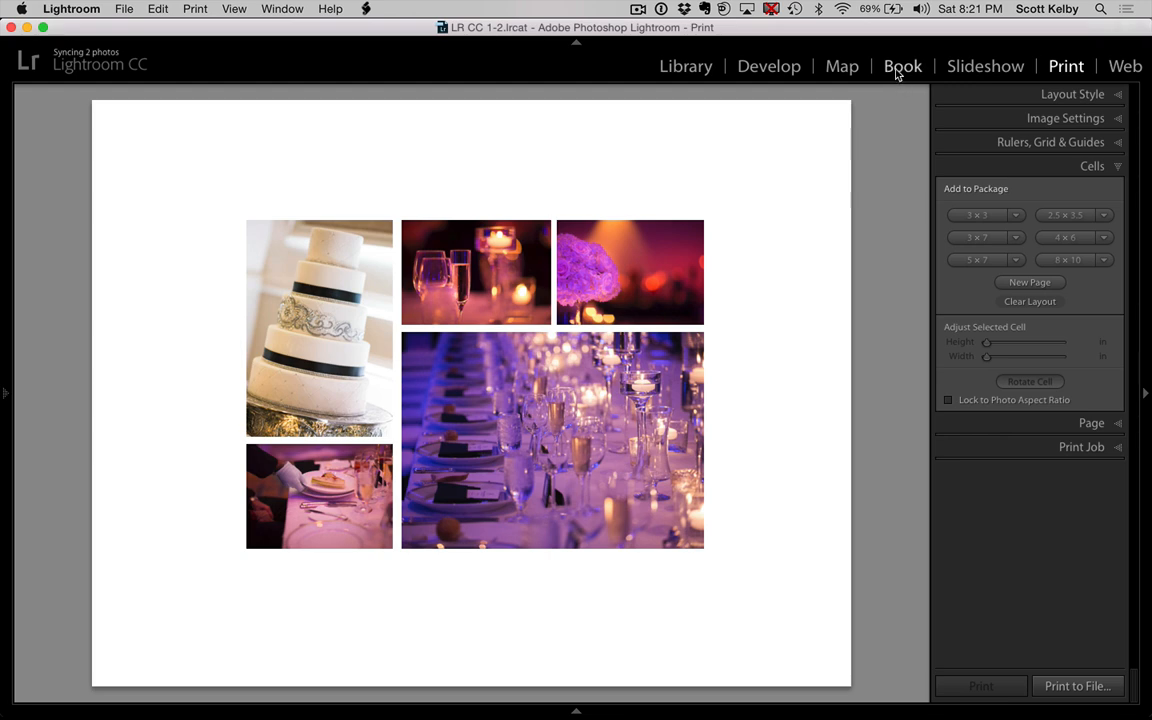
pyautogui.moveTo(1056, 66)
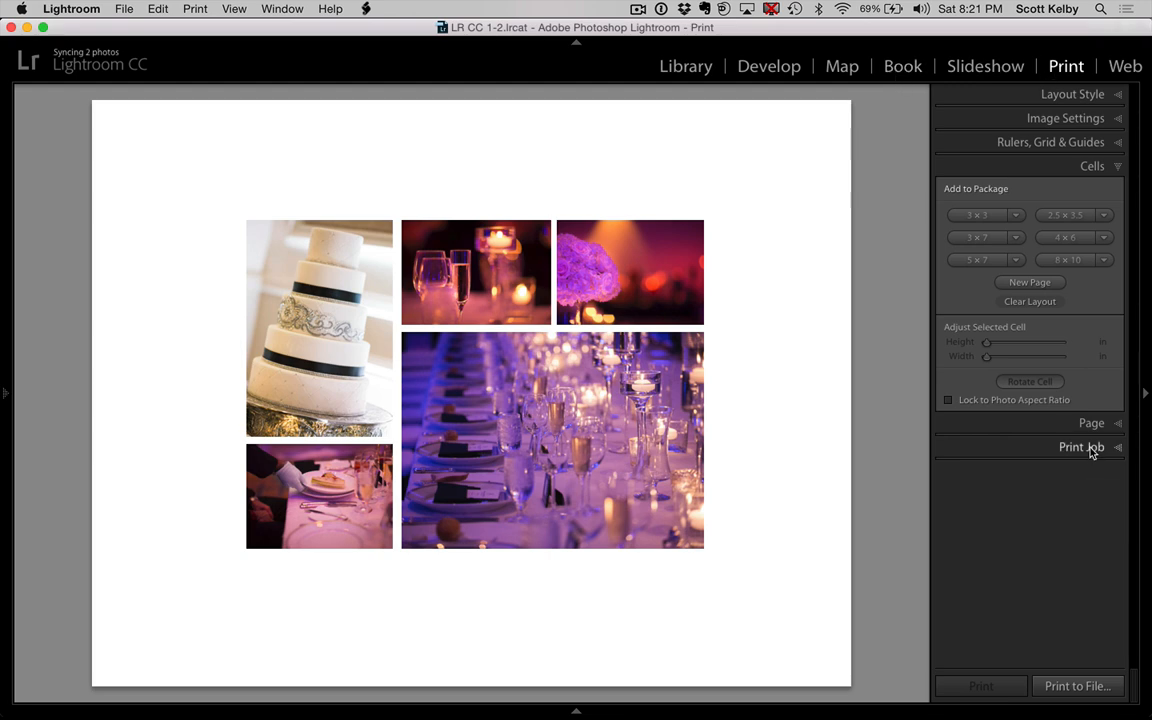
# Set the Print Job output of the 5-up wedding layout to JPEG File.
pyautogui.click(1081, 447)
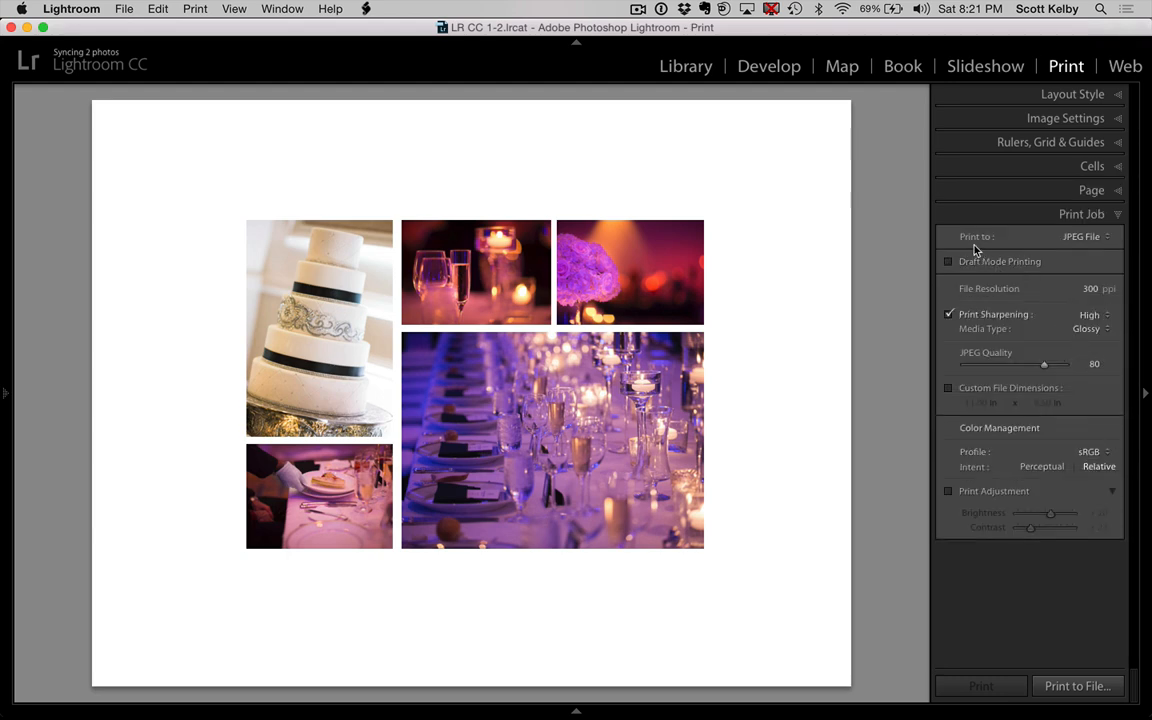
pyautogui.click(1082, 236)
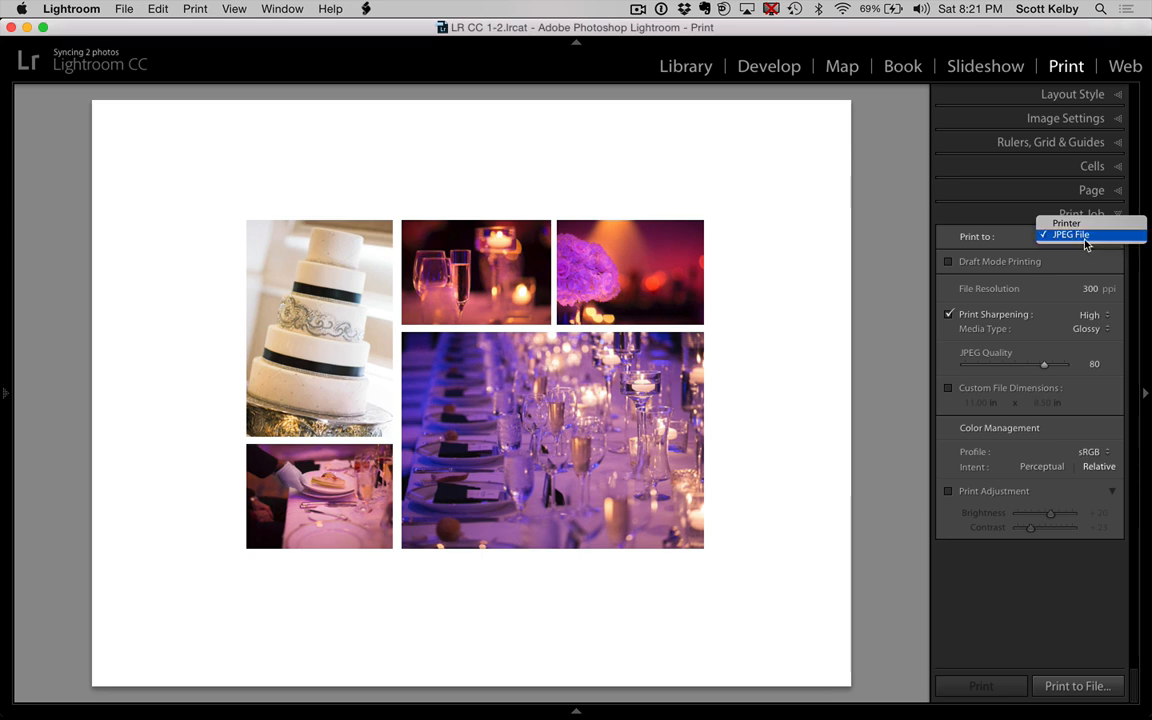
pyautogui.click(1070, 234)
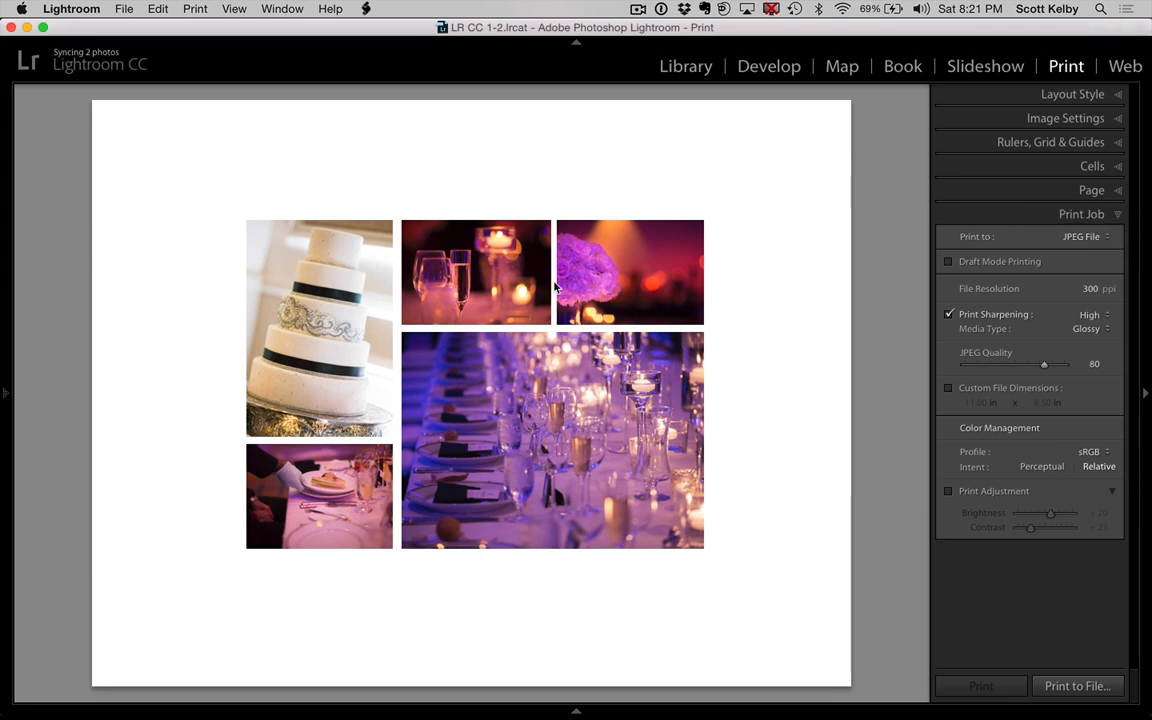
pyautogui.moveTo(882, 437)
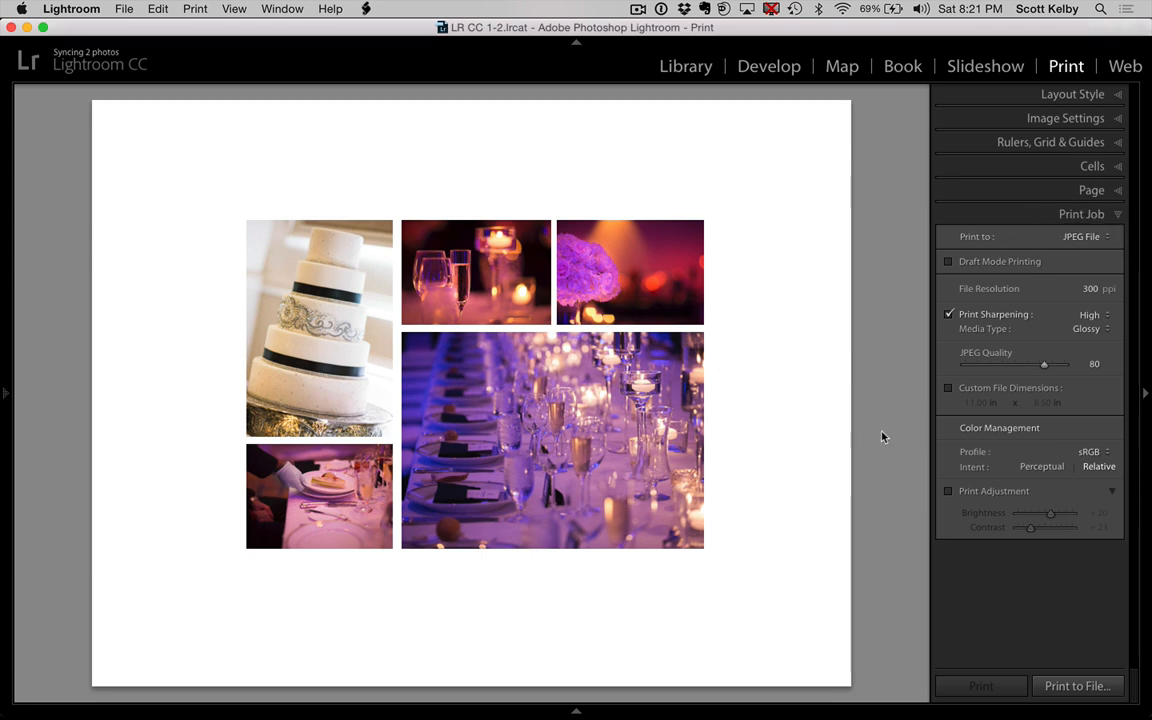
pyautogui.moveTo(1072, 671)
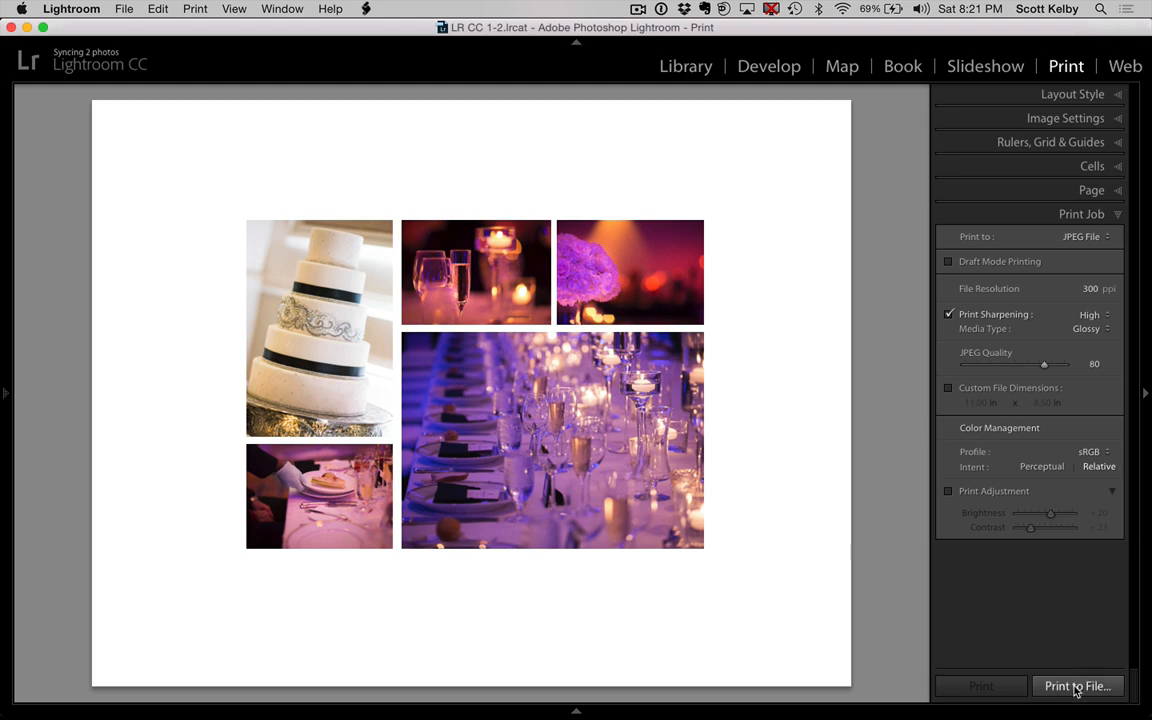
# Print the layout to a JPEG named '5 up page' on the Desktop.
pyautogui.click(1077, 686)
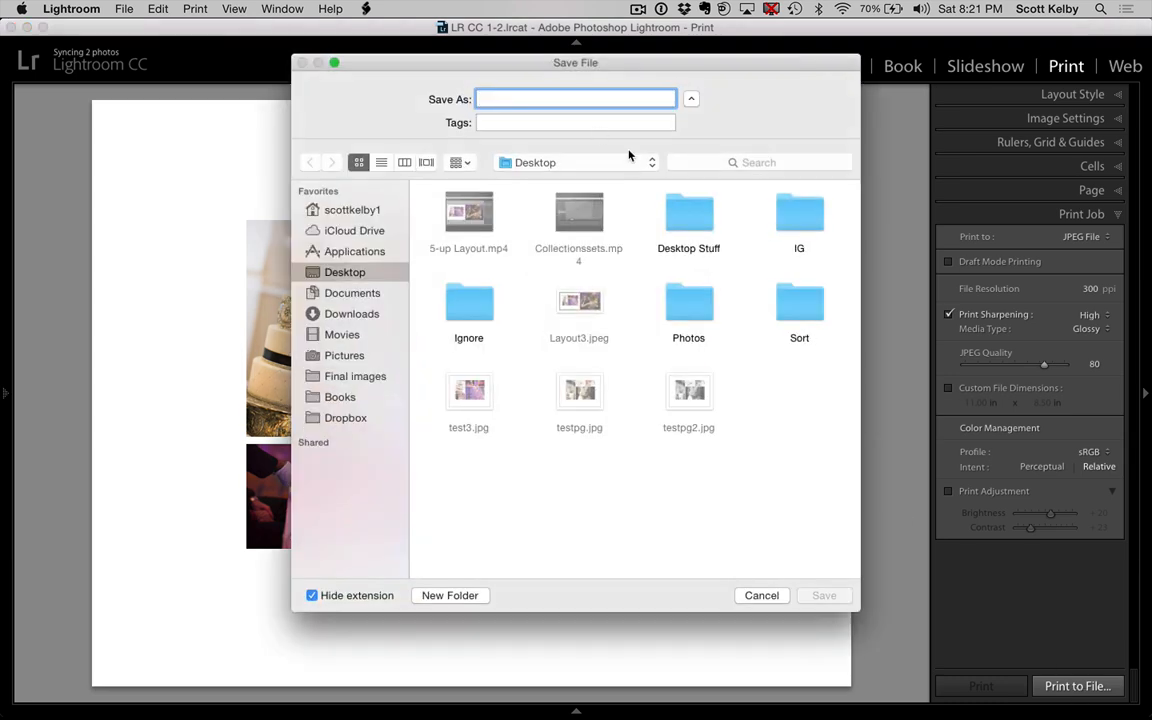
pyautogui.write('Te')
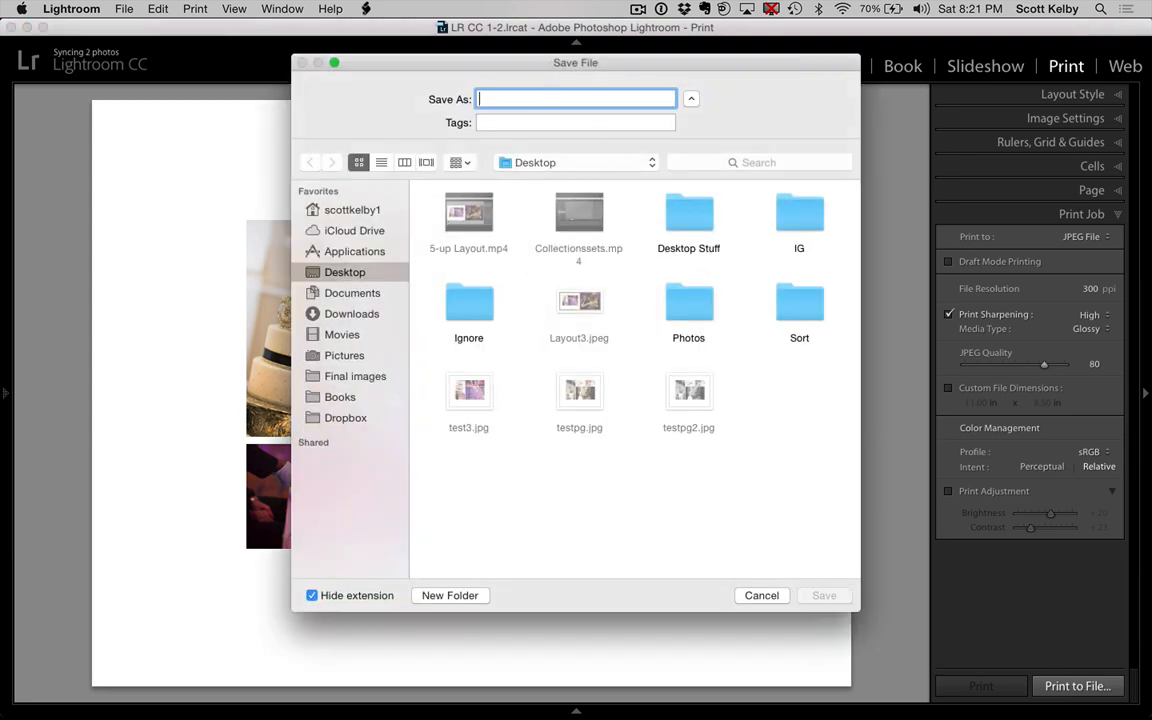
pyautogui.write('5 up page')
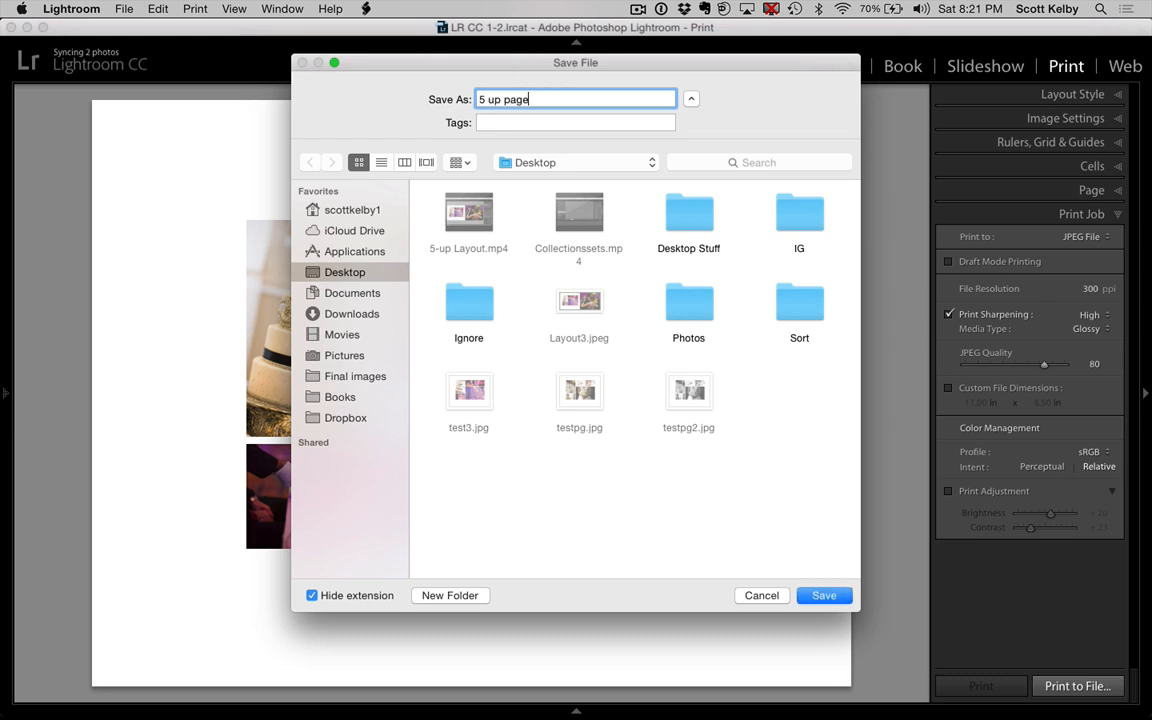
pyautogui.click(824, 595)
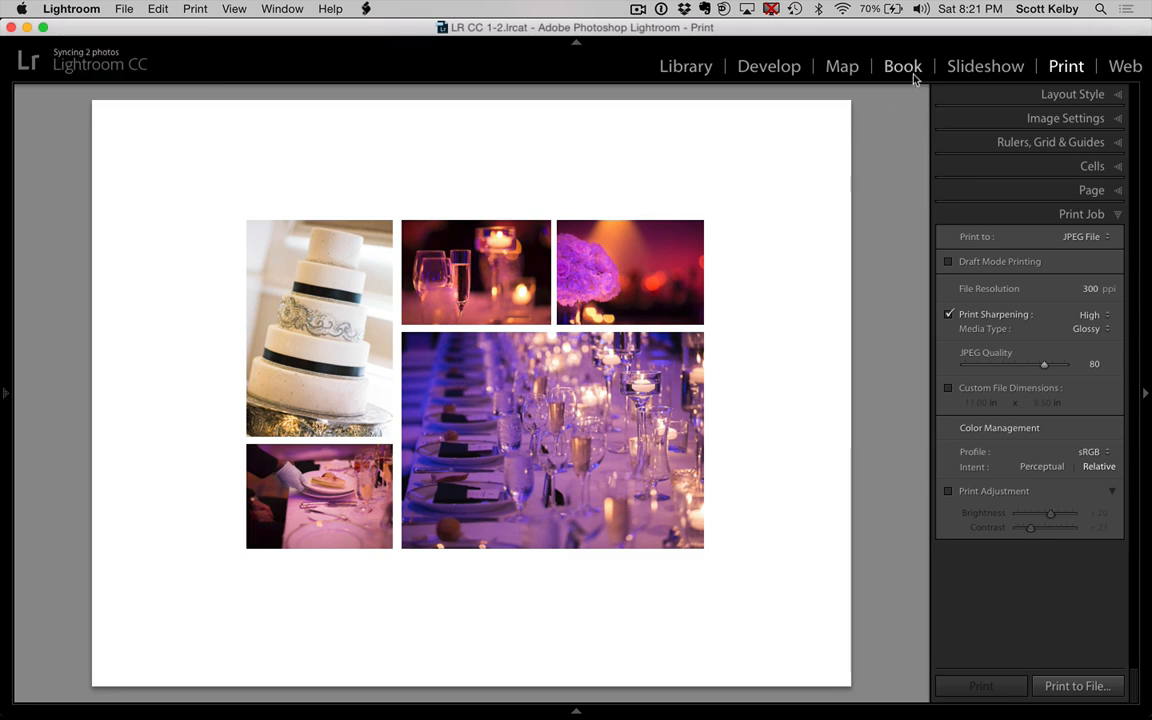
# Switch to the Book module and bring up the Import dialog.
pyautogui.click(902, 66)
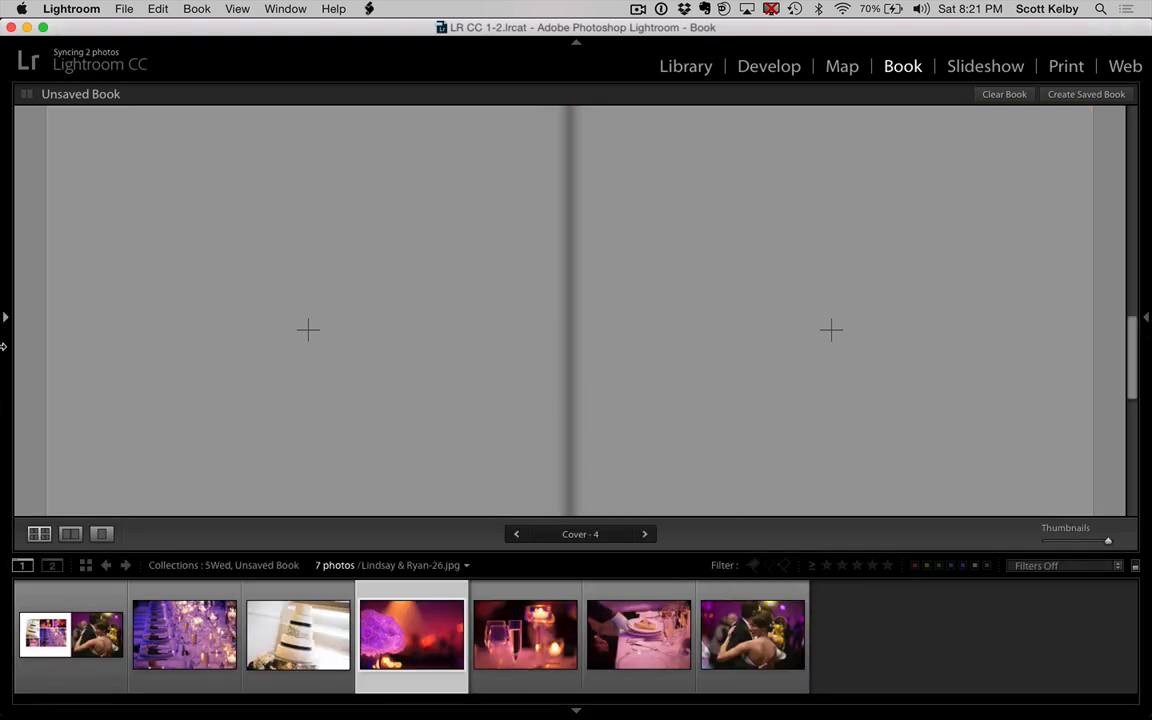
pyautogui.click(6, 318)
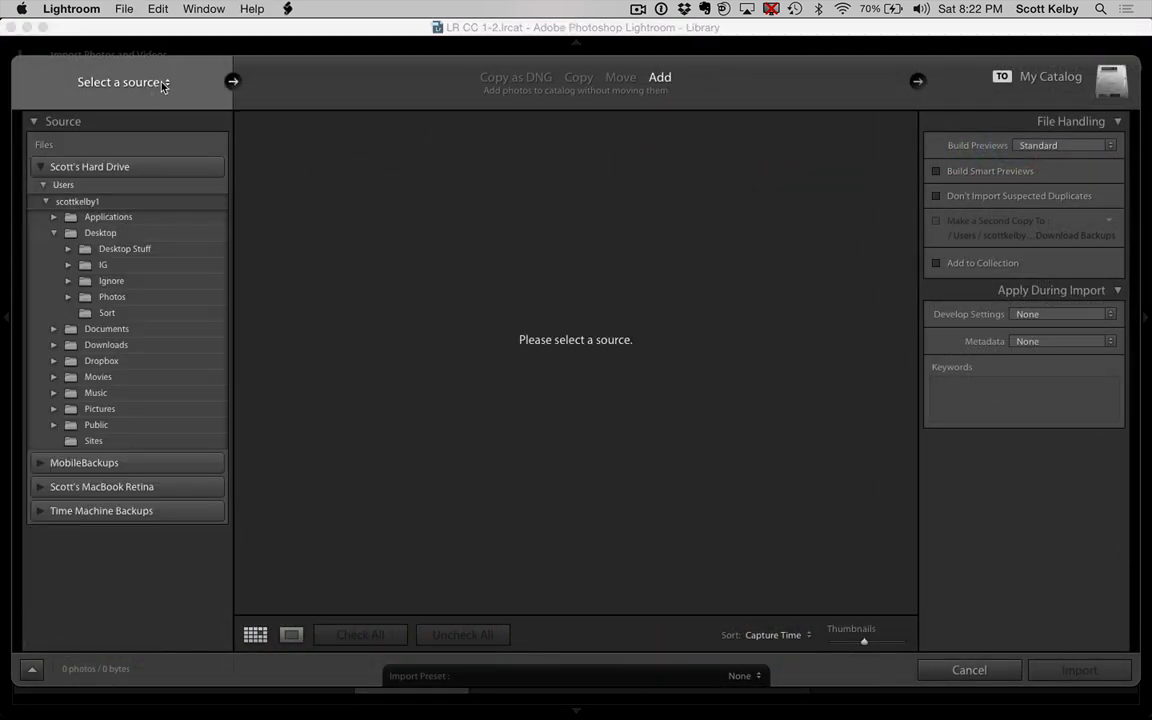
# Import '5 up page.jpg' from the Desktop and go back to the Book module.
pyautogui.click(100, 232)
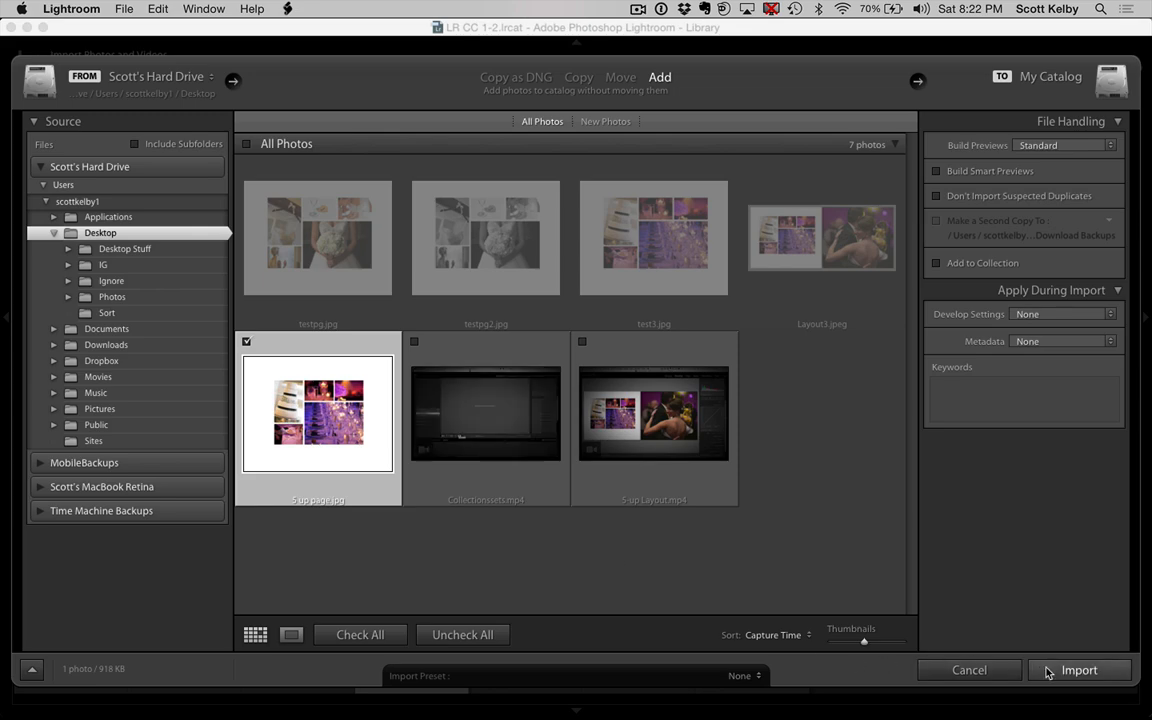
pyautogui.click(1078, 670)
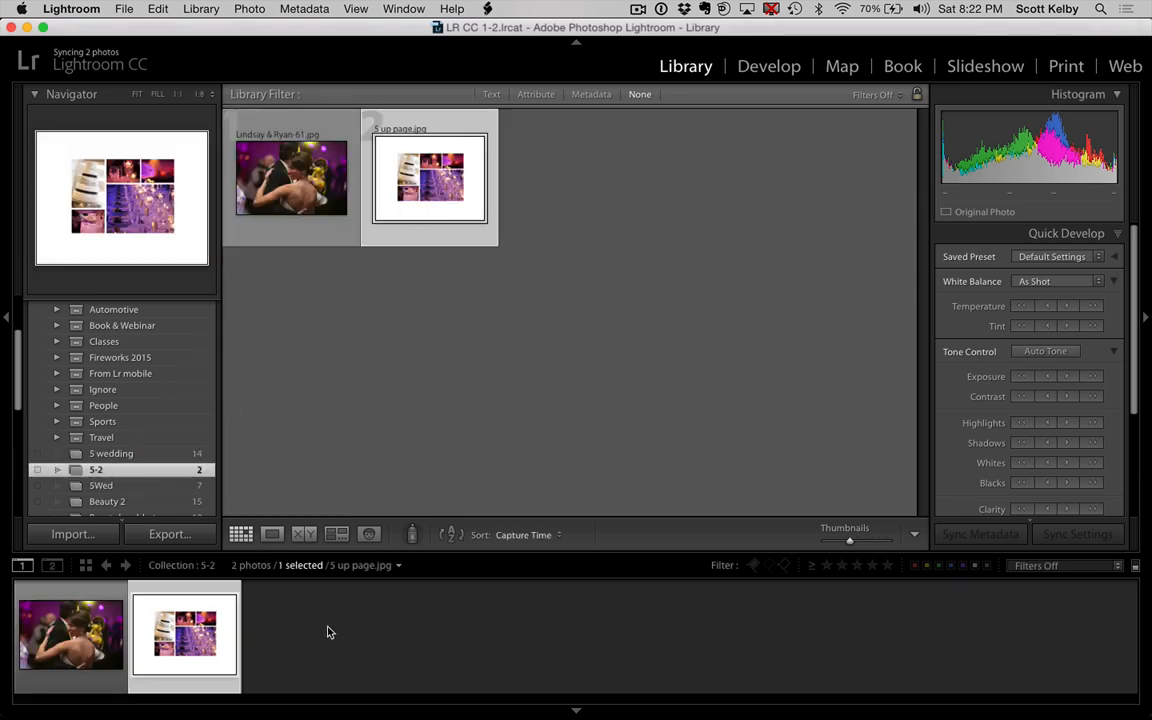
pyautogui.click(902, 66)
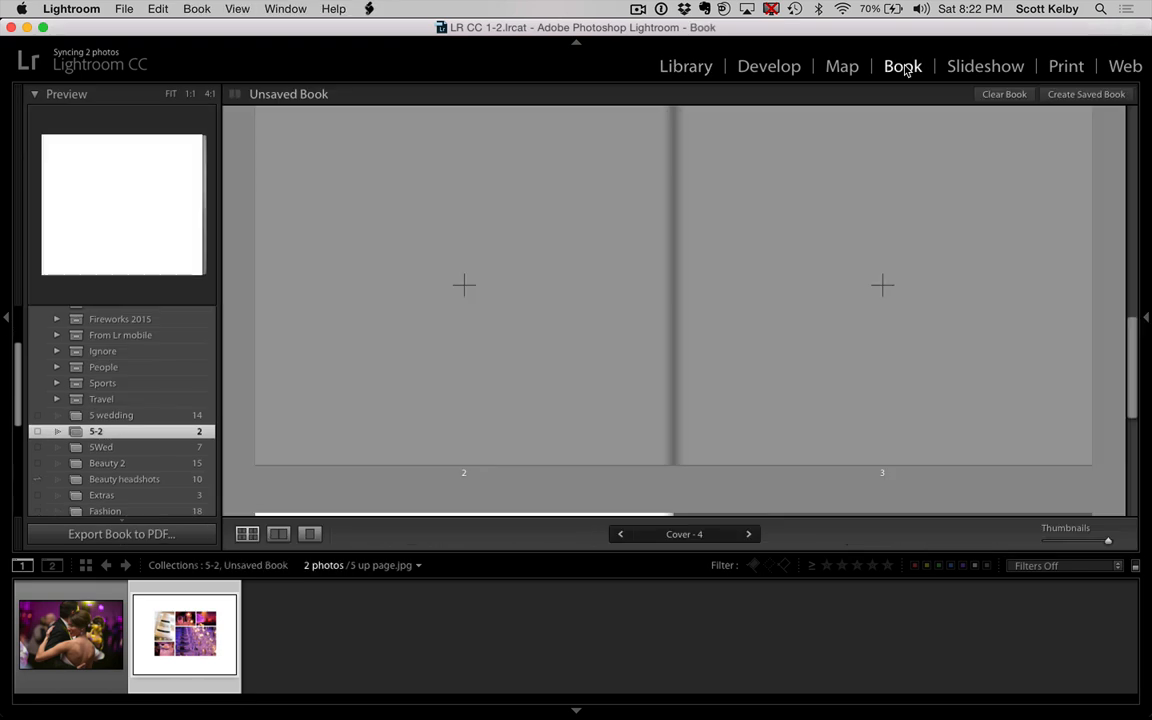
# Place the 5-up collage on page 2 and the dancing couple on page 3, then return to Print.
pyautogui.click(70, 635)
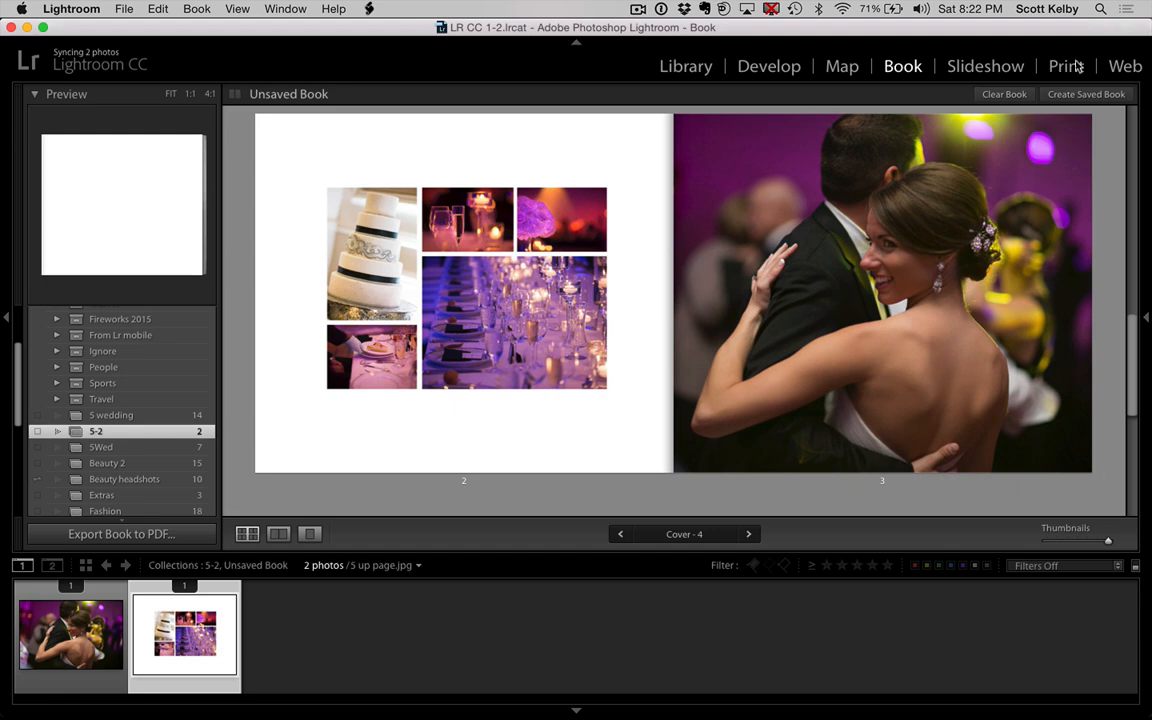
pyautogui.click(1066, 66)
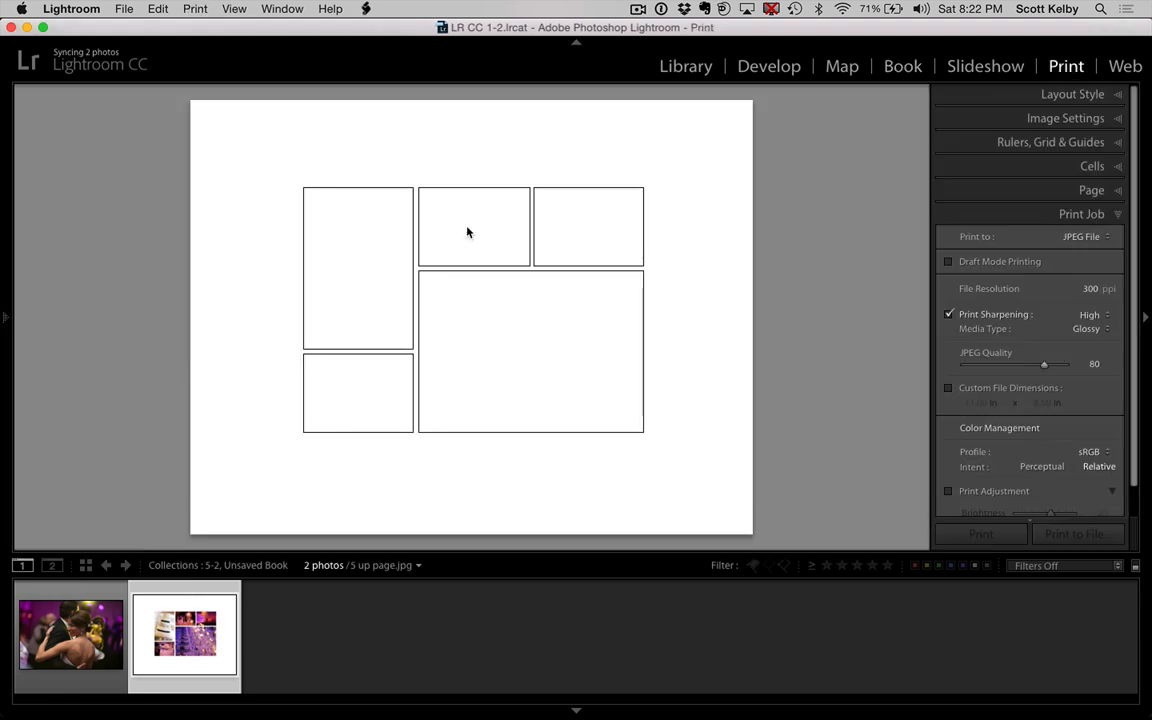
# Show the Collections panel and expand Travel to open Australia Selects.
pyautogui.click(6, 318)
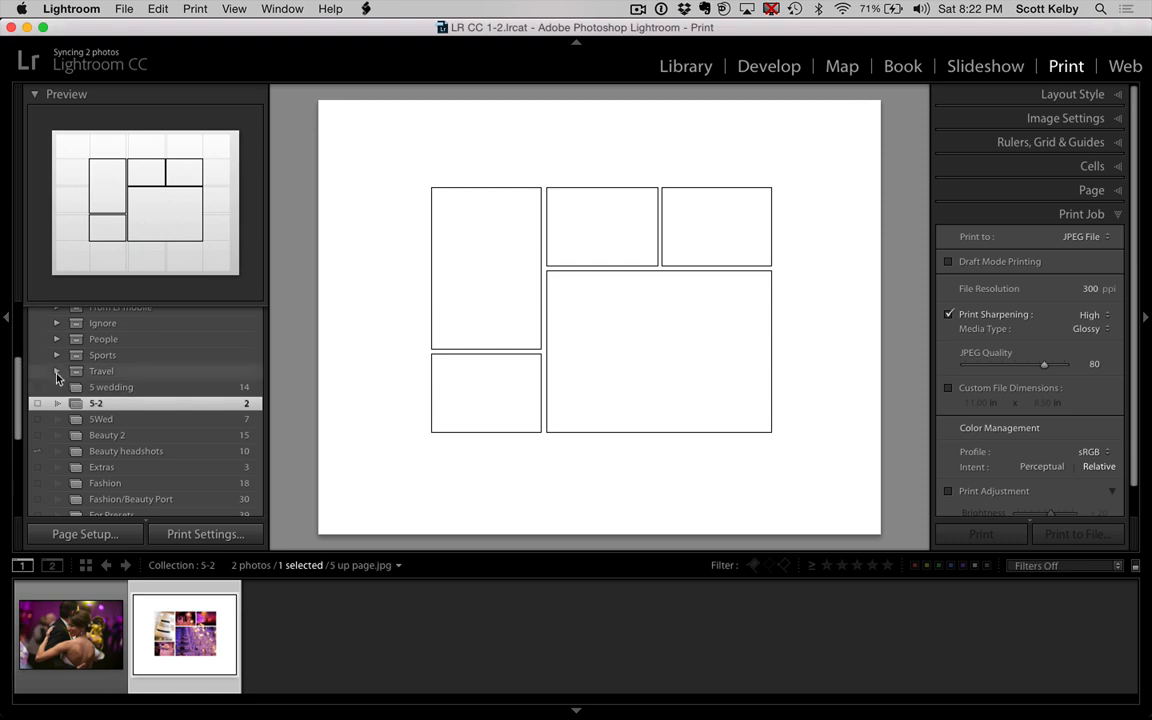
pyautogui.click(57, 371)
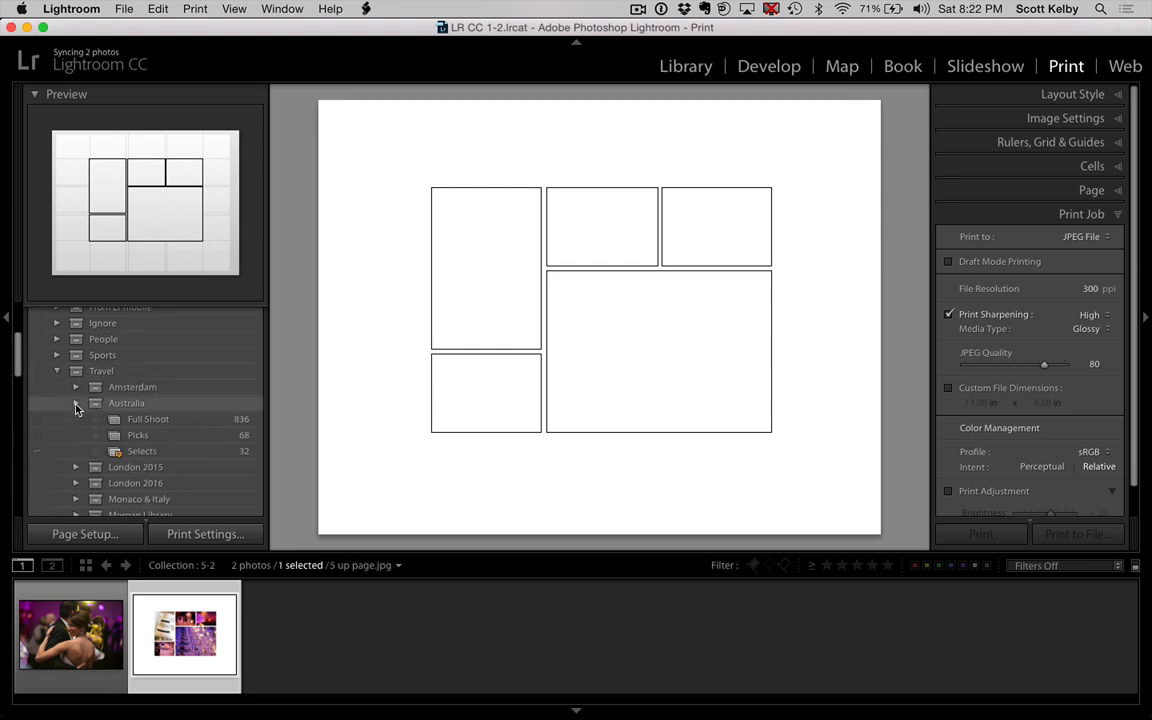
pyautogui.click(142, 451)
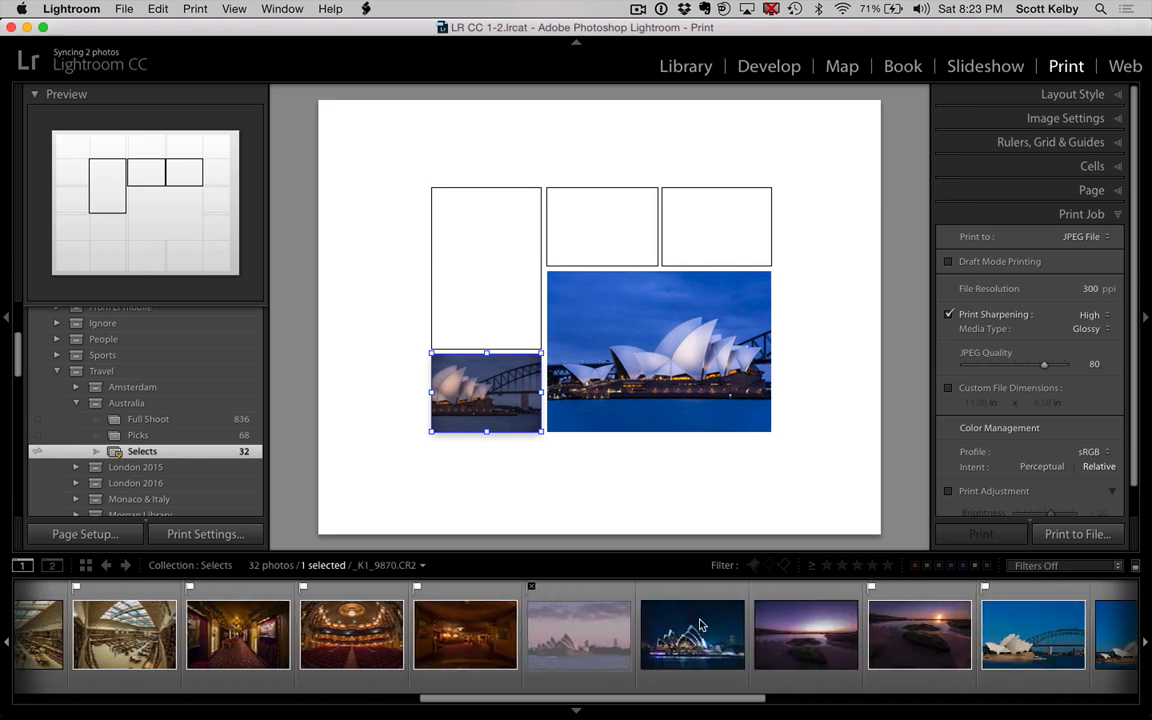
# Fill the remaining cells with Australia shots, putting the dusk seascape lower-left.
pyautogui.hscroll(3)
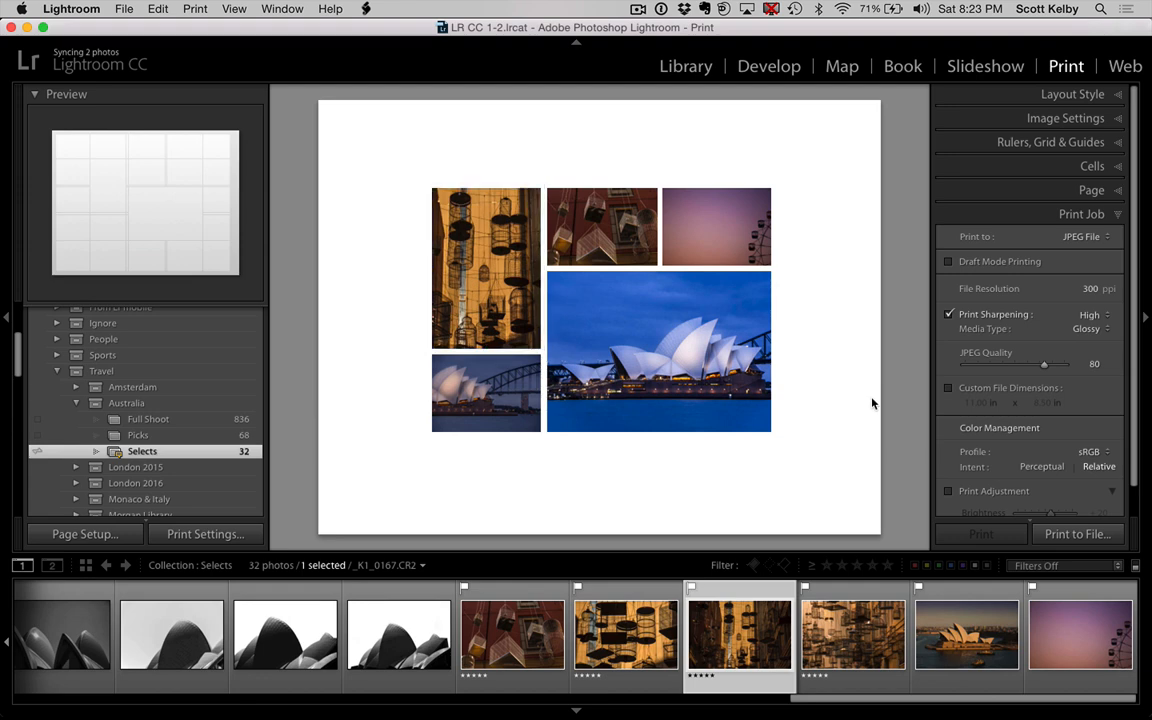
pyautogui.moveTo(758, 692)
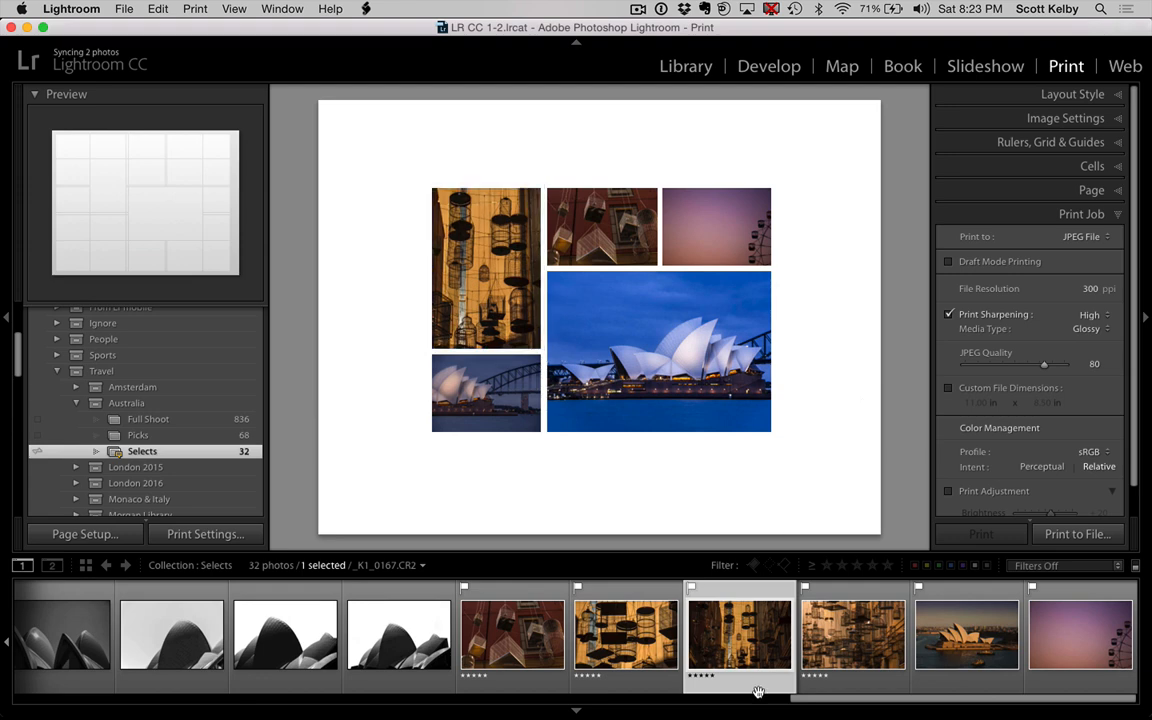
pyautogui.hscroll(3)
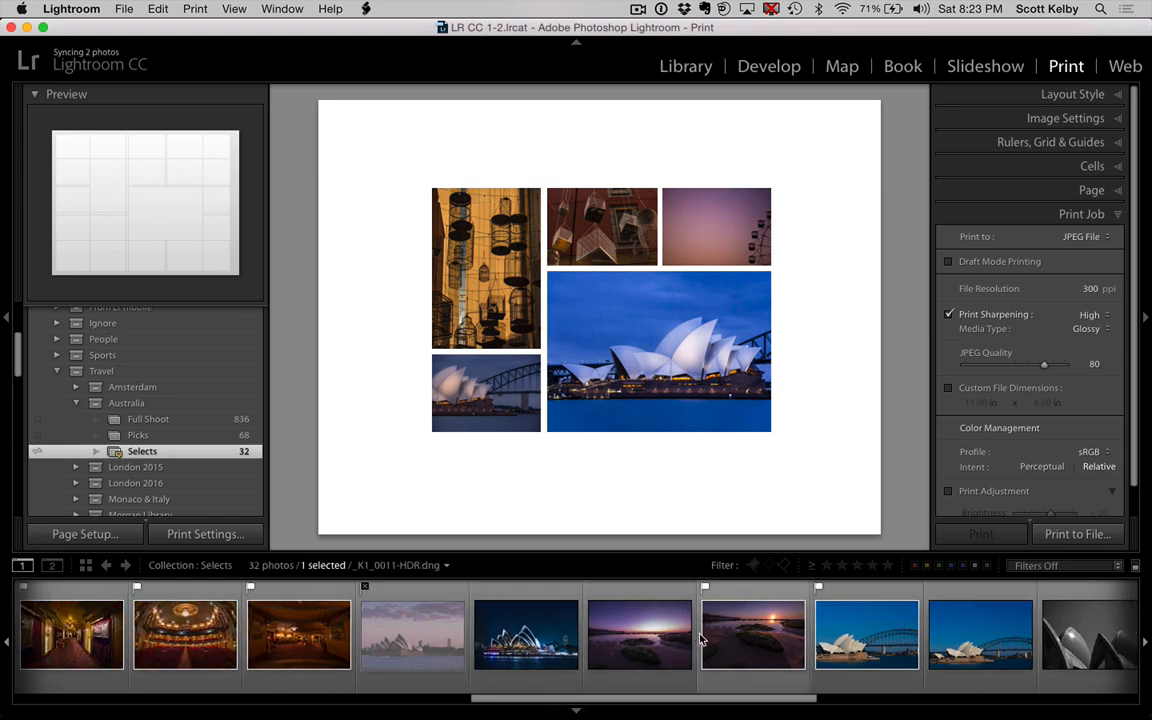
pyautogui.click(640, 635)
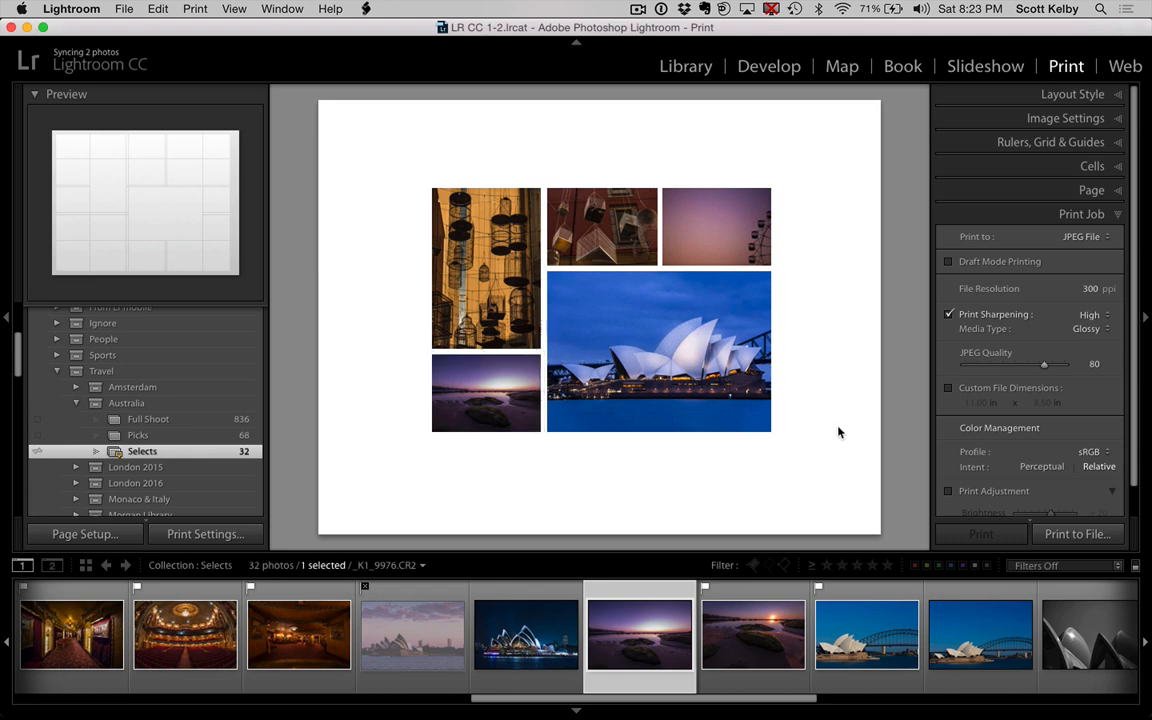
pyautogui.moveTo(943, 517)
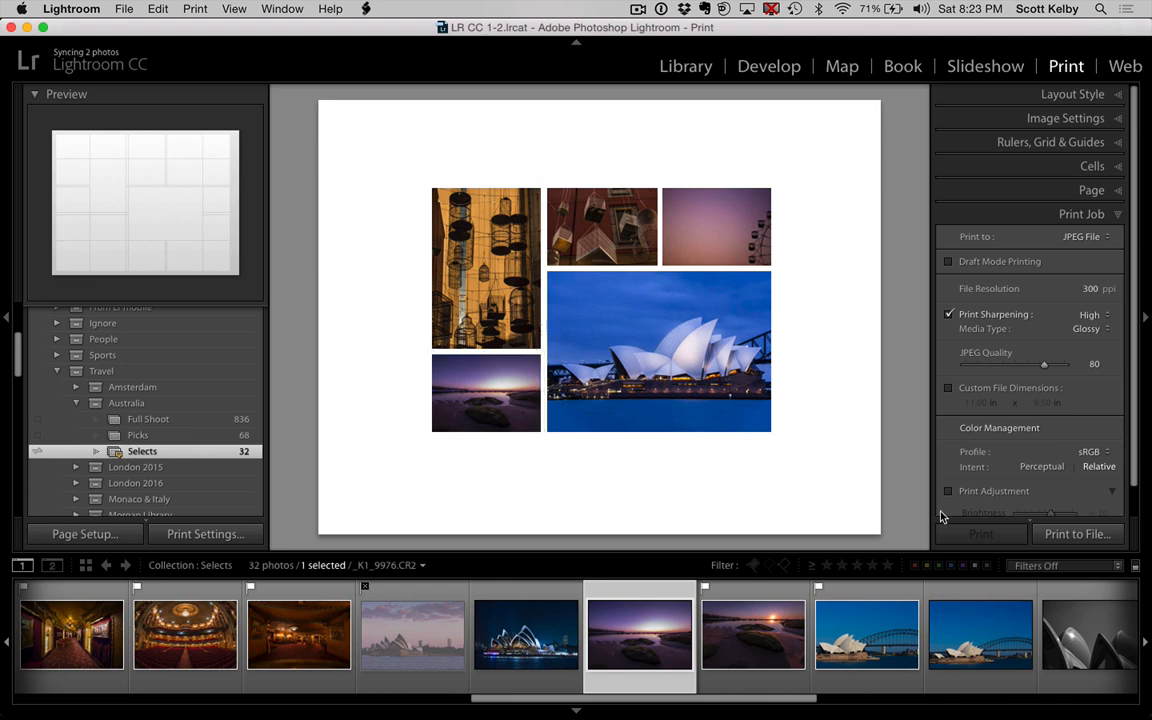